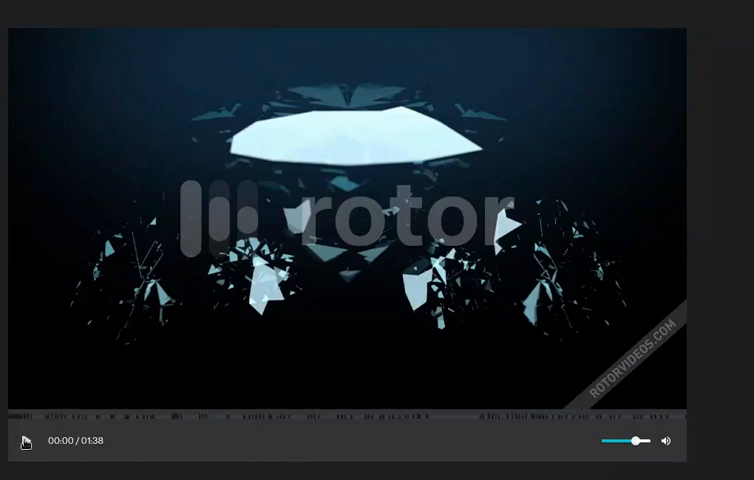
Play the watermarked 1:38 music video preview with the shattered-glass animation.
left_click(25, 440)
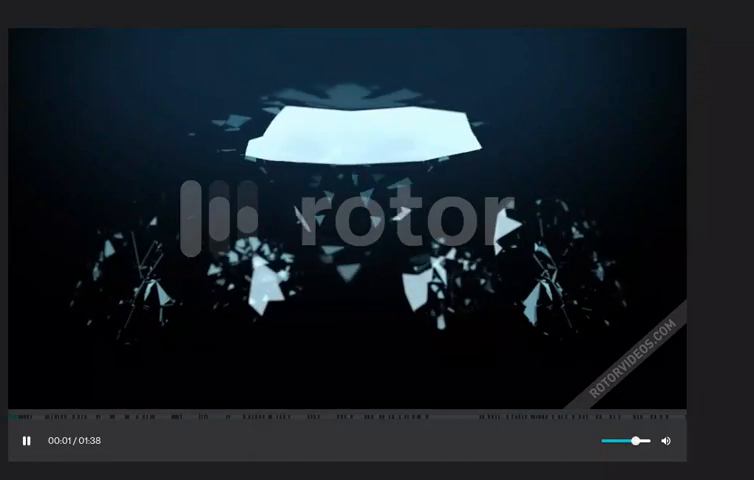